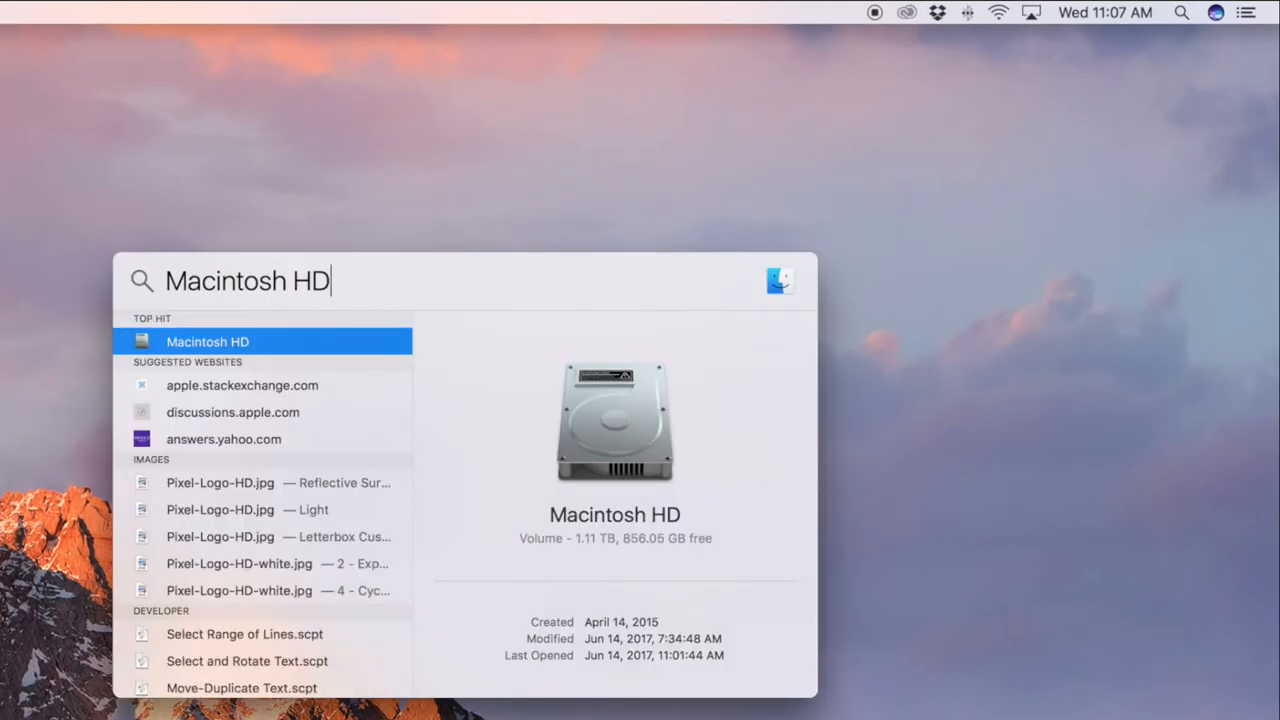
pyautogui.moveTo(645, 229)
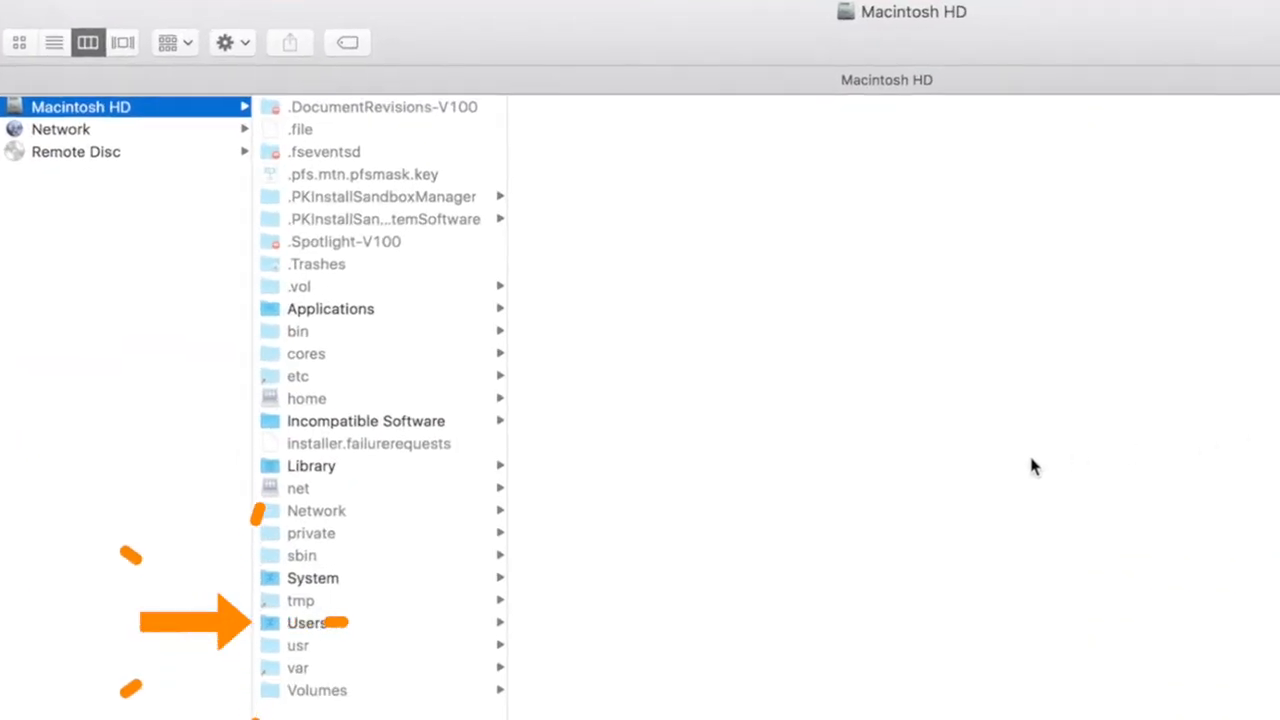
# - Open Users on the drive, then the account's home folder showing Library
pyautogui.click(306, 622)
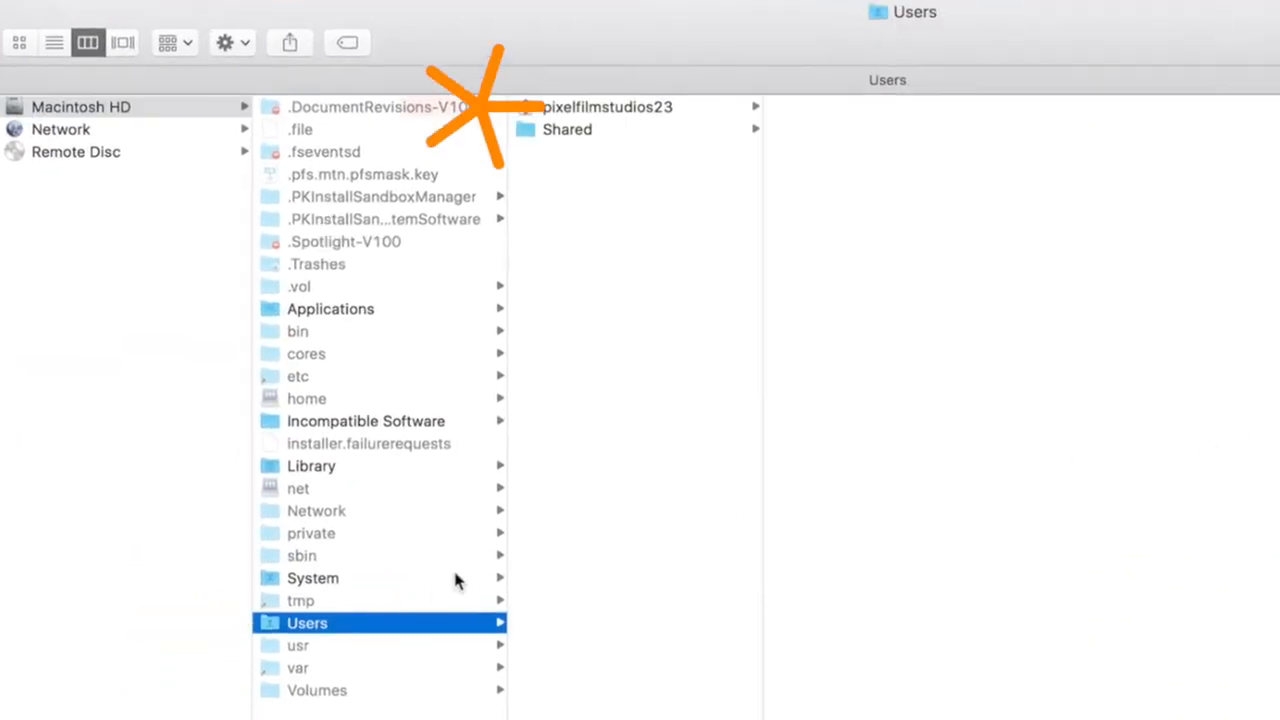
pyautogui.click(612, 107)
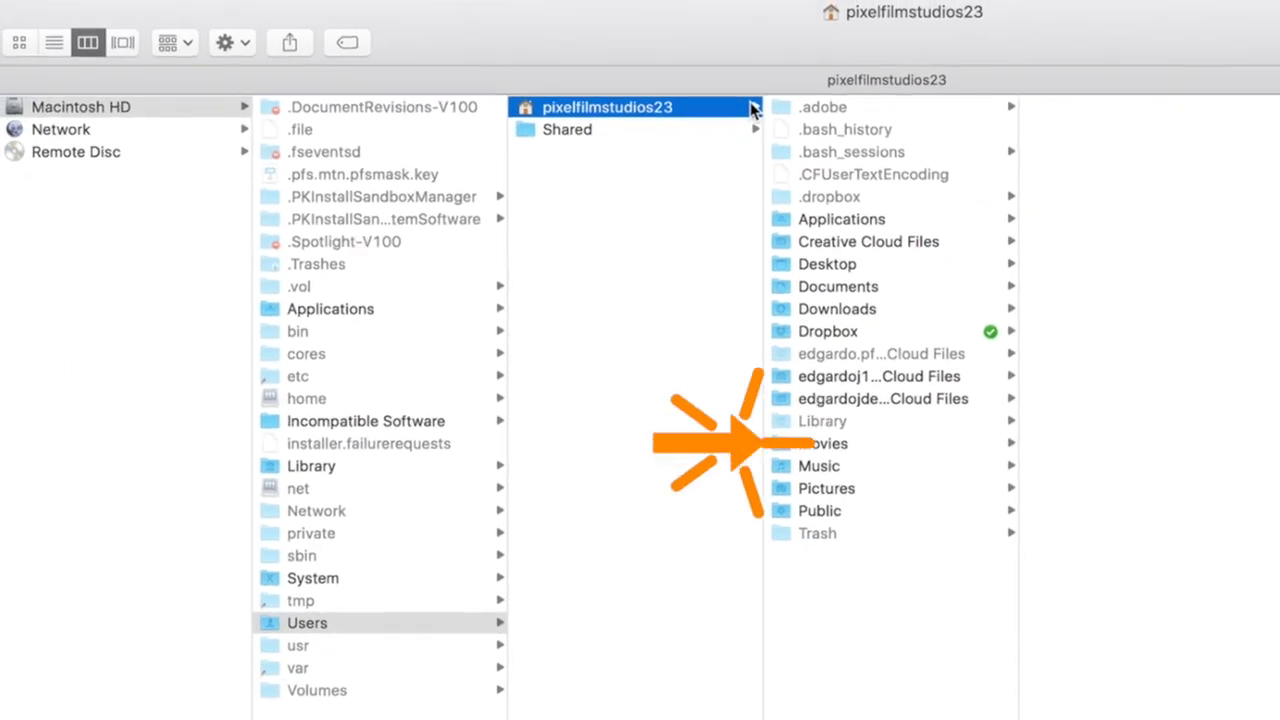
# - Open Movies, then Motion Templates with its Compositions, Effects, Generators, Titles and Transitions folders
pyautogui.click(822, 443)
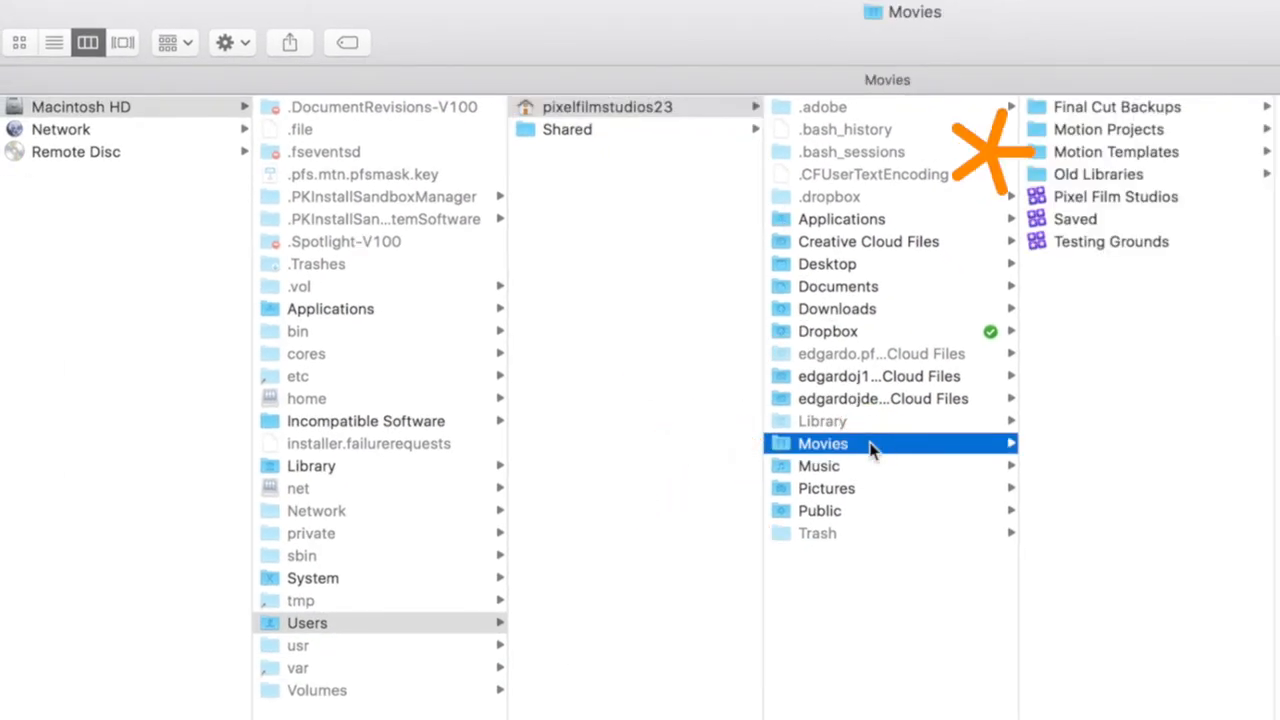
pyautogui.click(1116, 151)
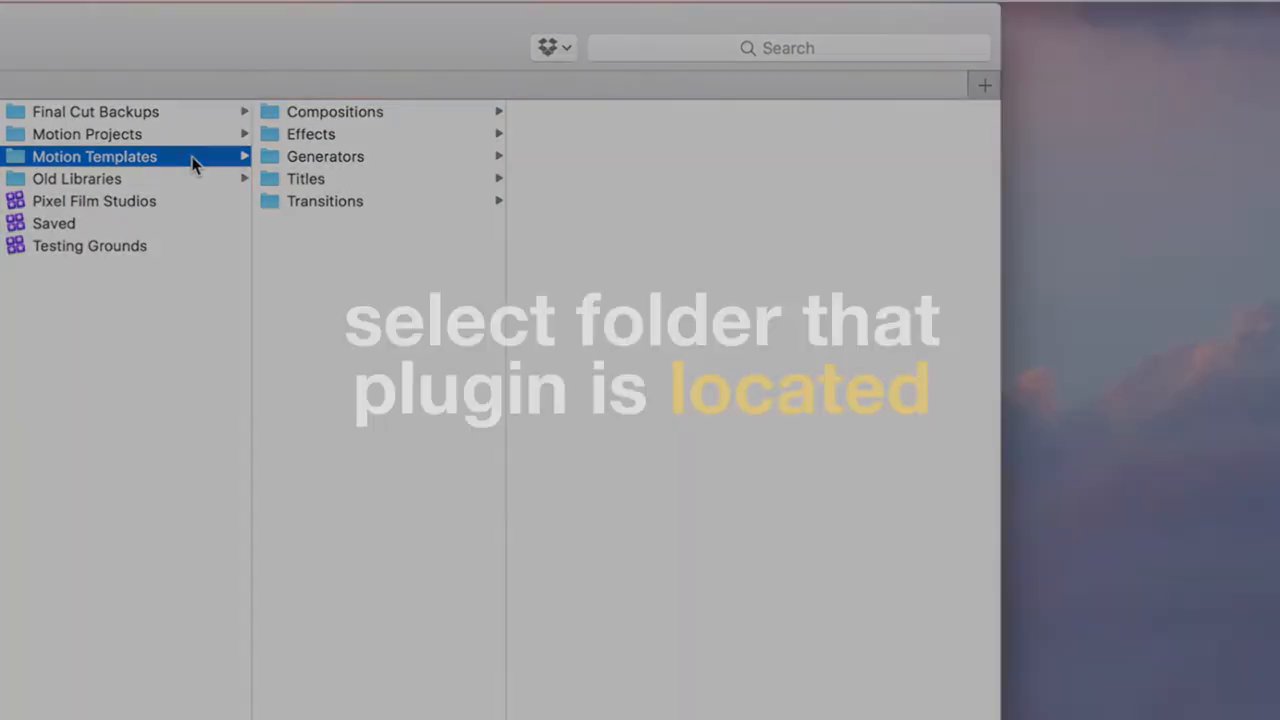
# - Open Titles and bring up the context menu for the Pixel Film Studios - ProAnimation folder
pyautogui.click(300, 179)
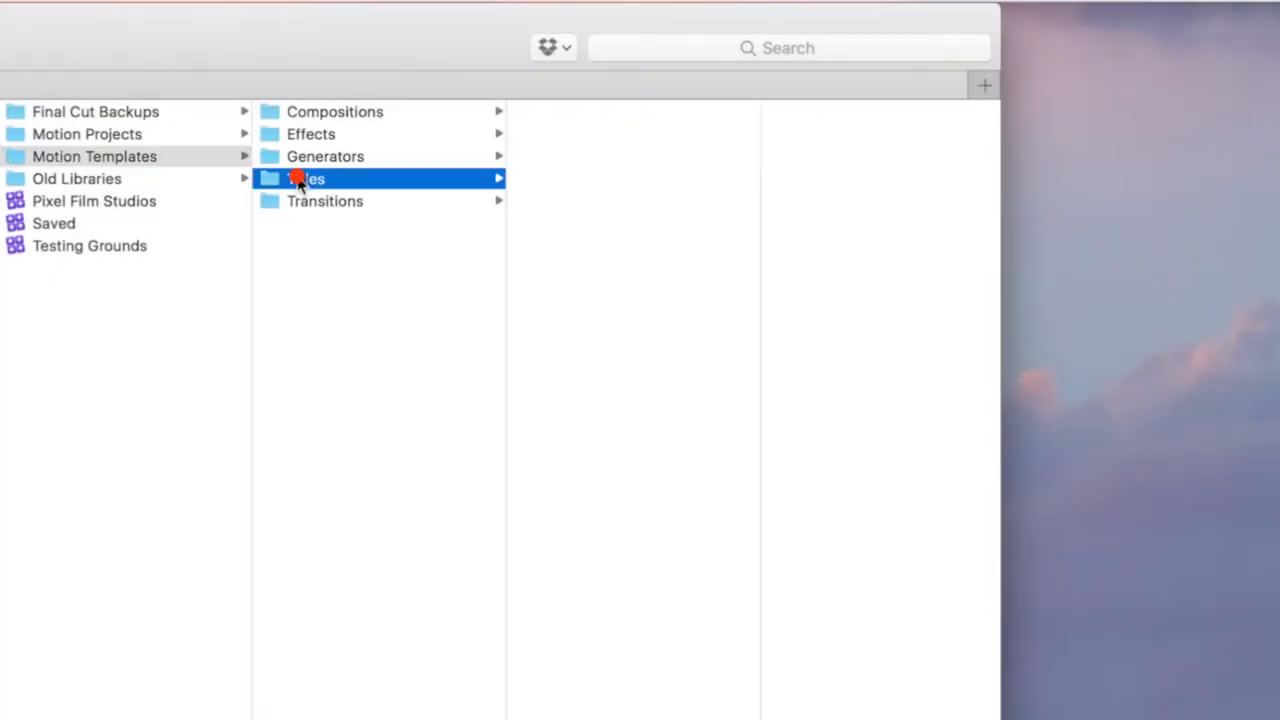
pyautogui.click(305, 178)
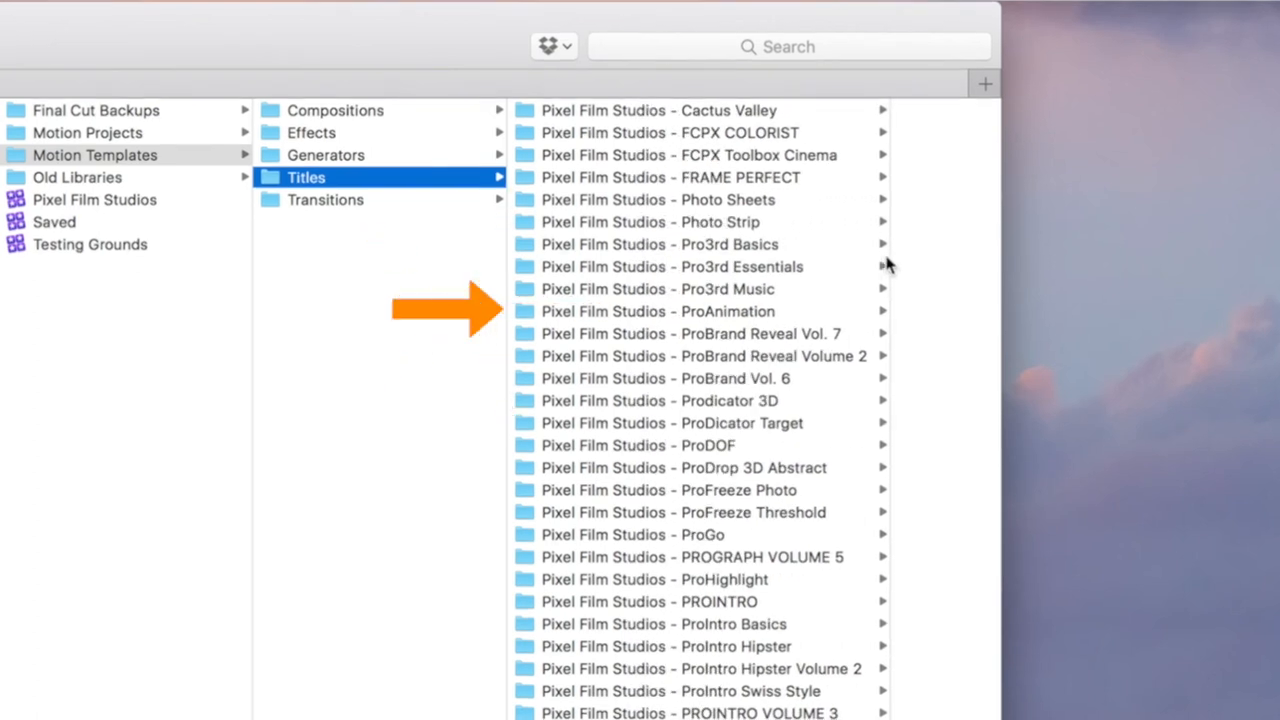
pyautogui.rightClick(658, 312)
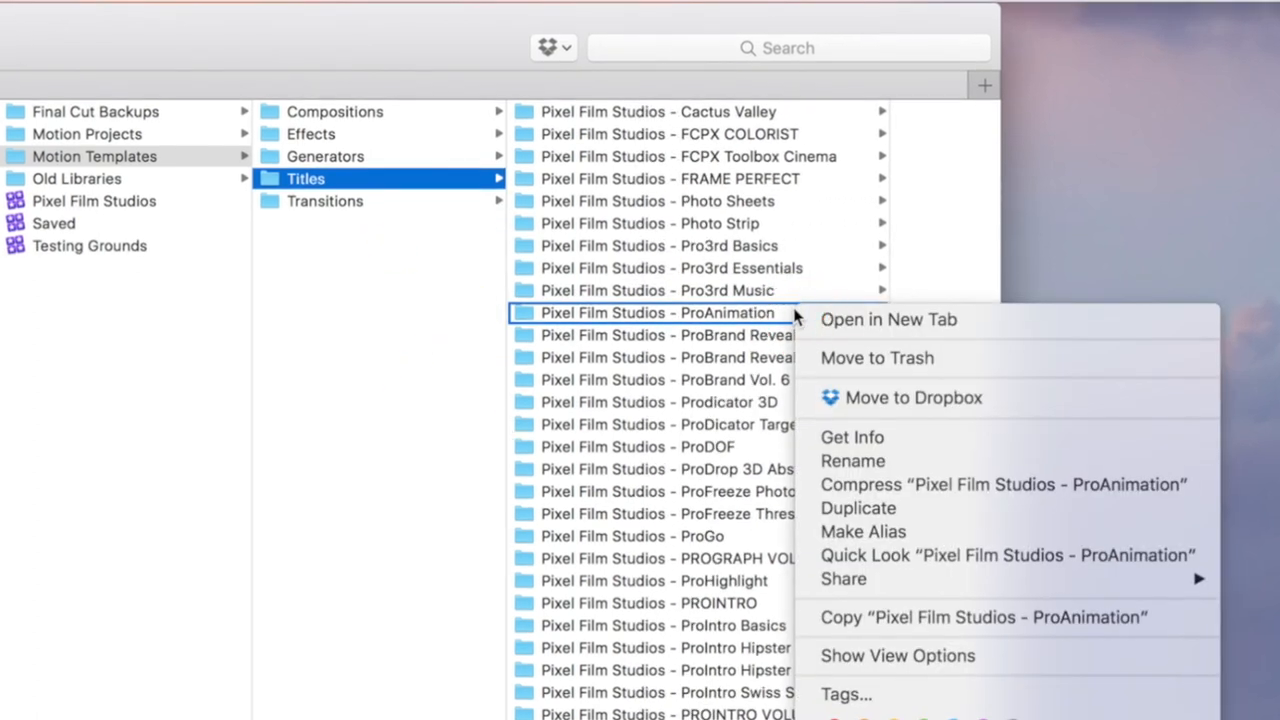